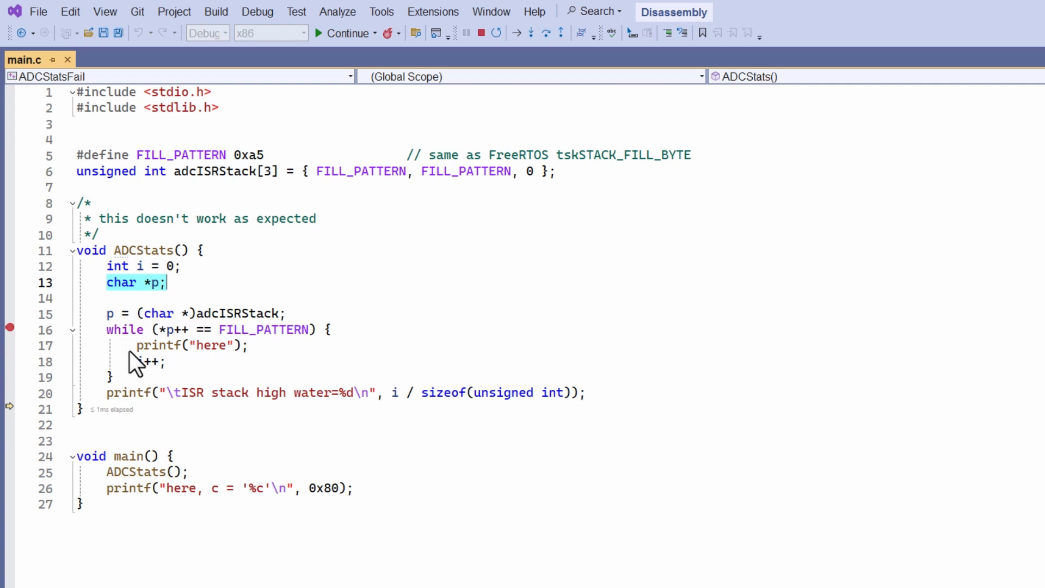
- Select the ADCStats while loop and edit the first FILL_PATTERN in the array initializer to 0
drag(106, 328, 137, 378)
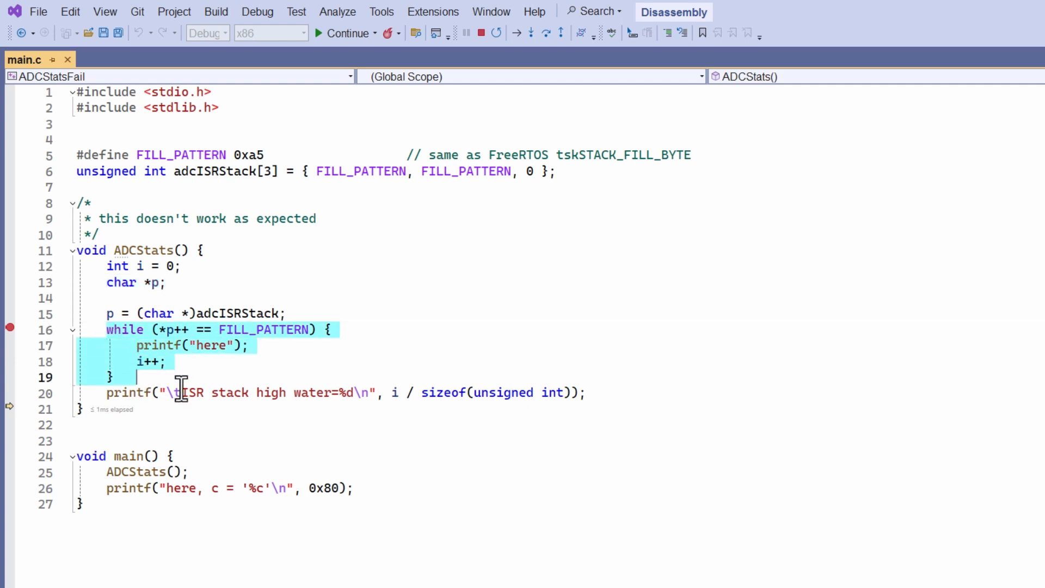
mouse_move(1005, 577)
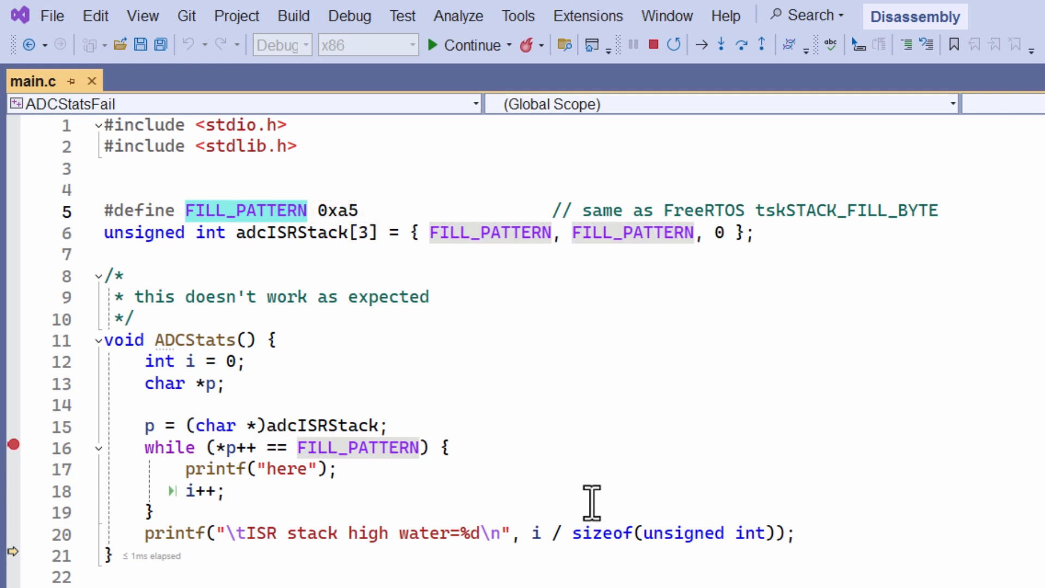
click(307, 210)
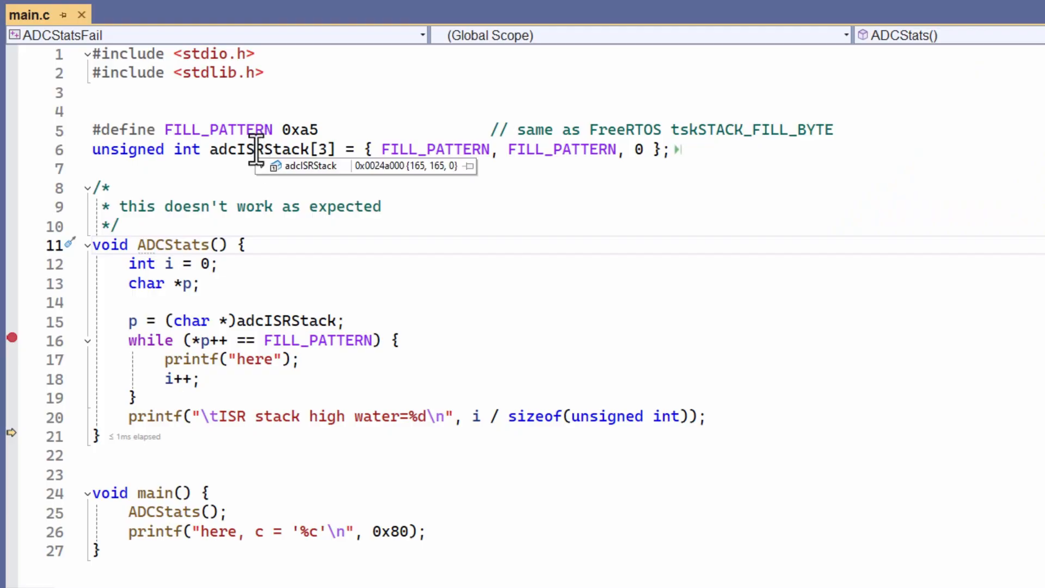
double_click(257, 149)
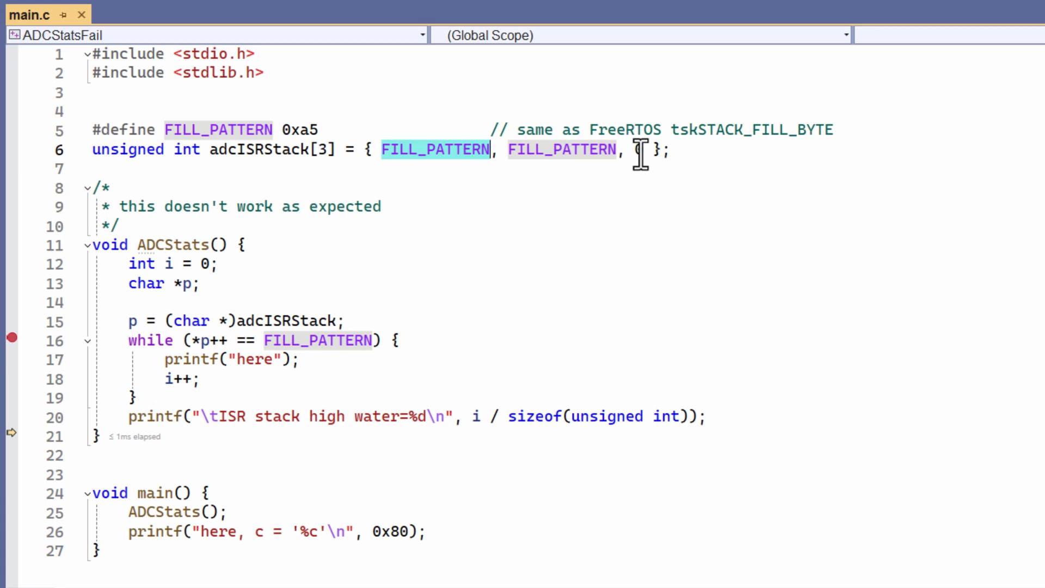
text(0)
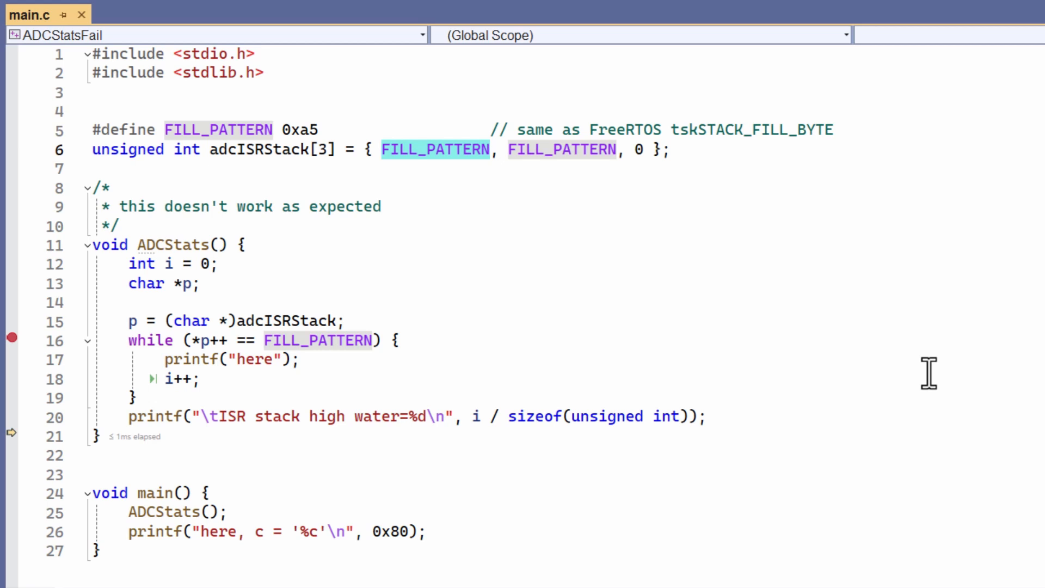
mouse_move(663, 260)
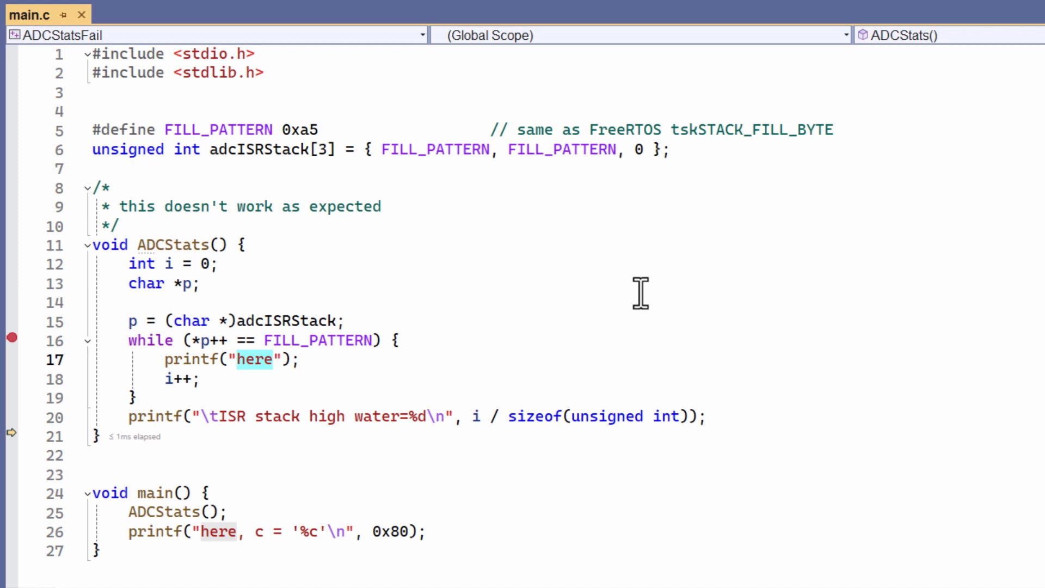
mouse_move(413, 6)
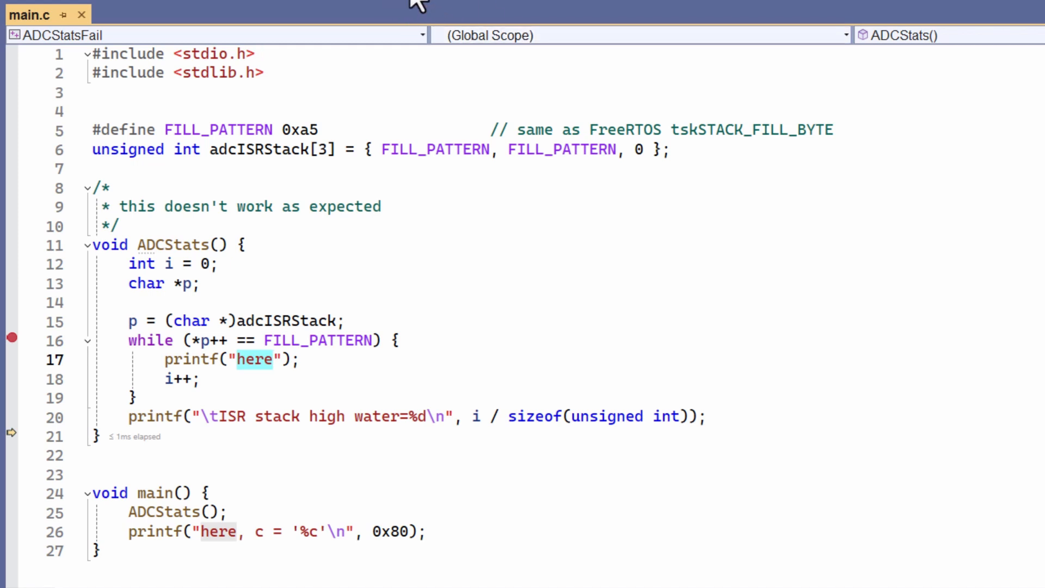
- Evaluate *p in the Immediate Window at the end of test2, showing -91
click(272, 359)
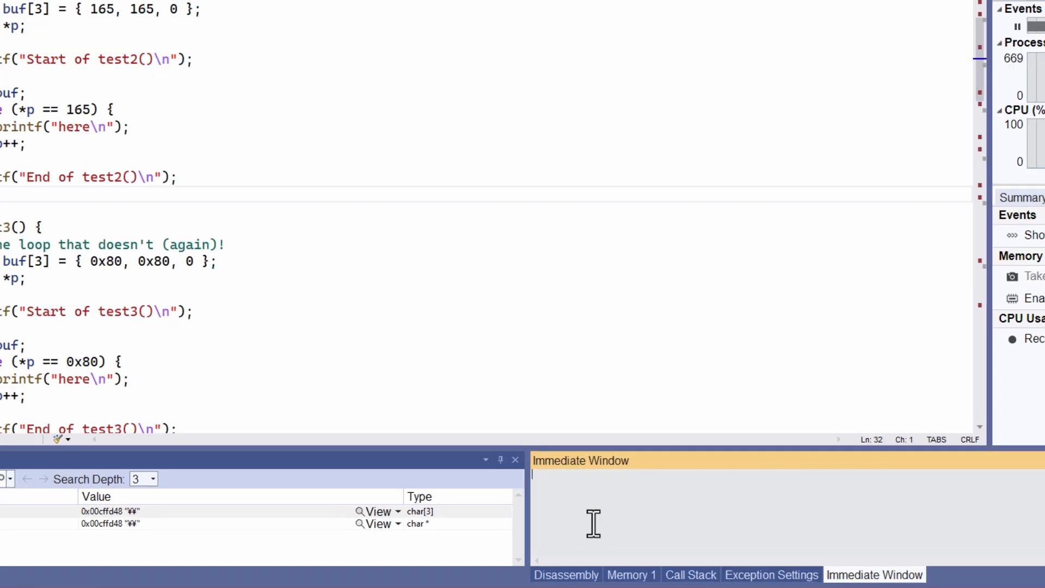
text(*p)
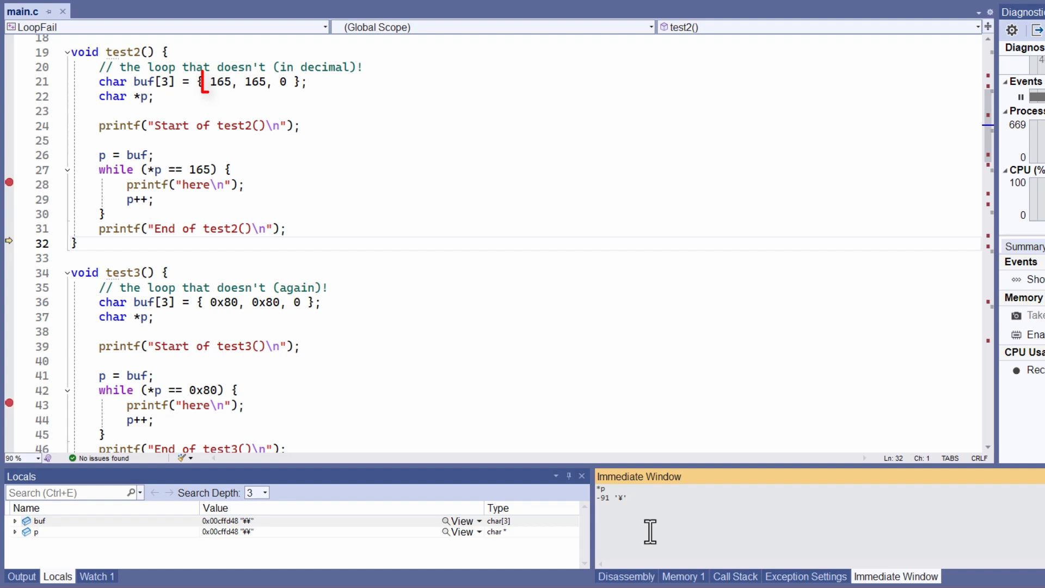
- Highlight the buf initializer values in test2 to confirm the 165 byte reads as -91
double_click(219, 82)
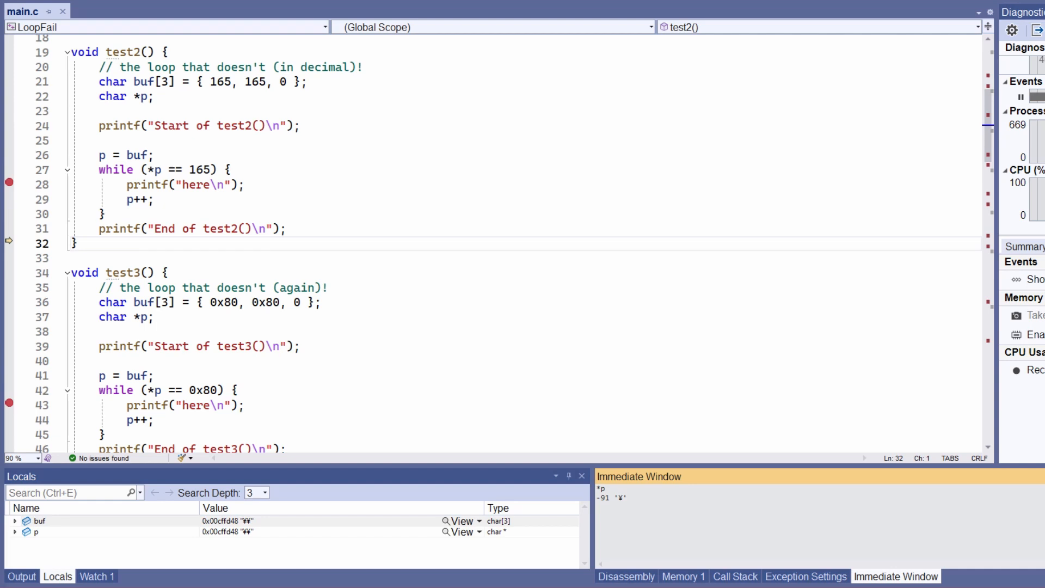
mouse_move(616, 149)
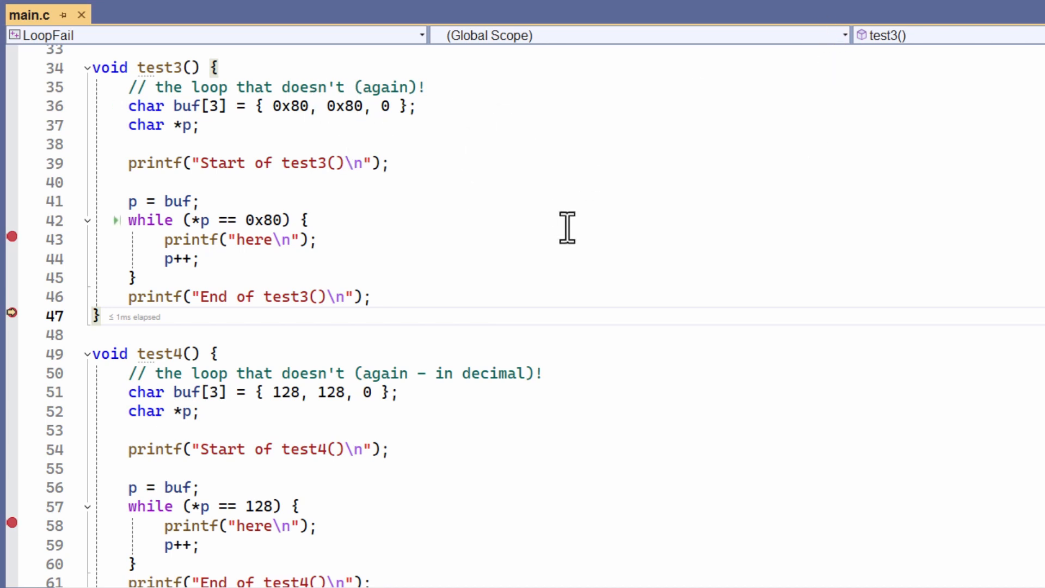
scroll(down, 3)
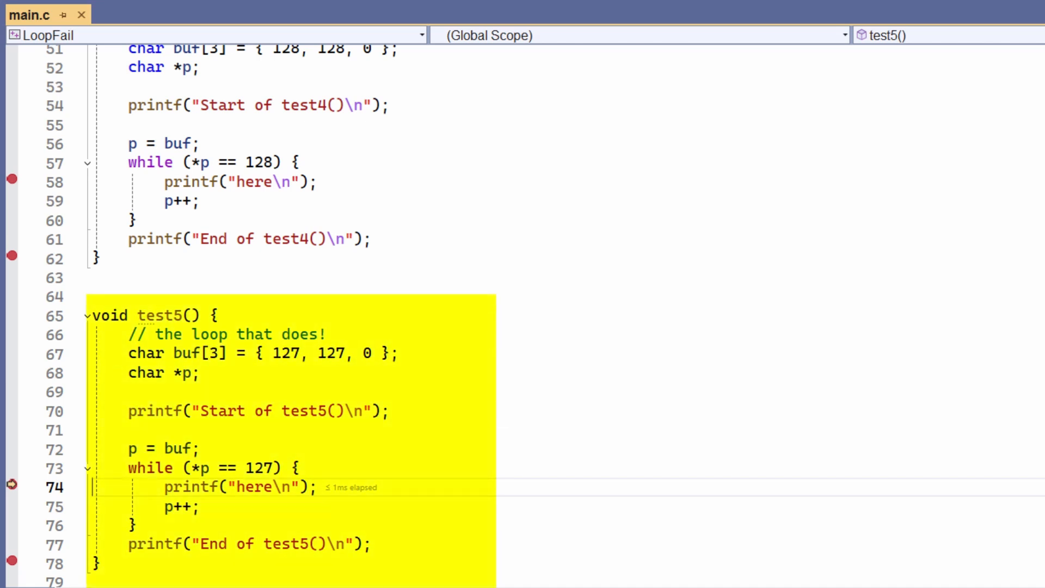
mouse_move(11, 483)
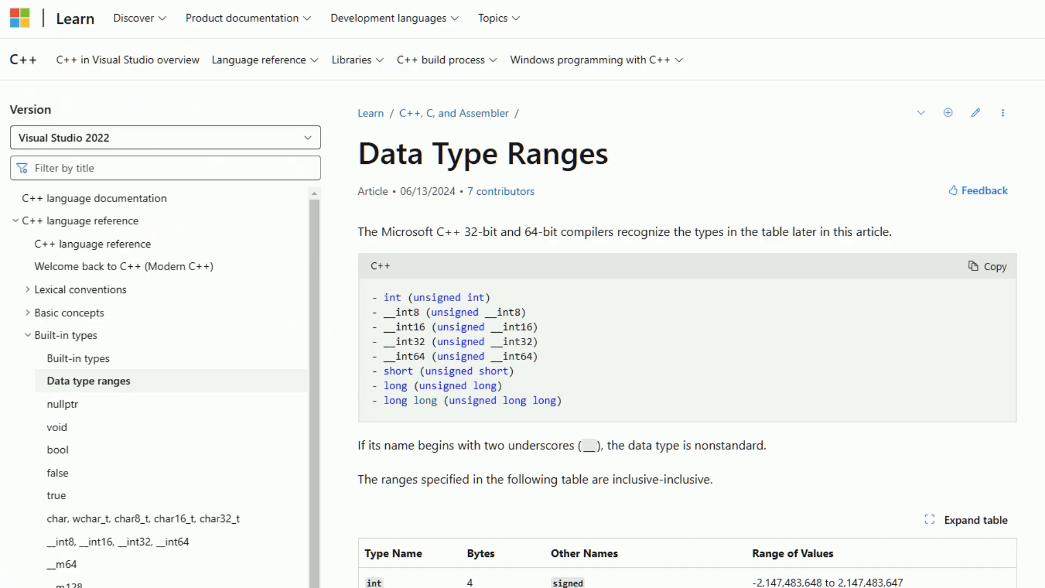
- Scroll the Microsoft Learn Data Type Ranges article to the char range table
scroll(down, 3)
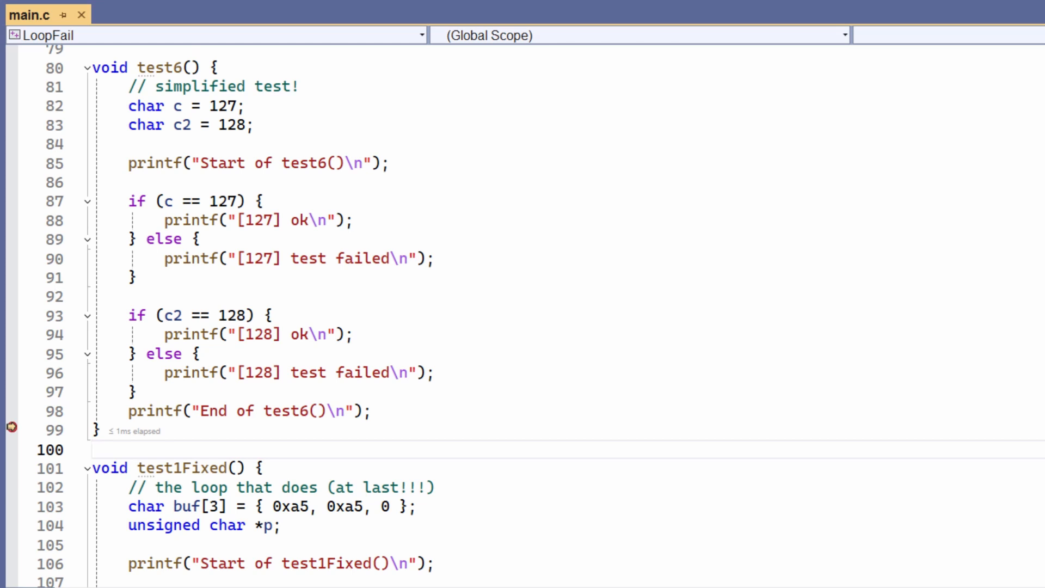
- Continue execution to the breakpoint at test6's closing brace, showing c 127 and c2 -128
click(94, 449)
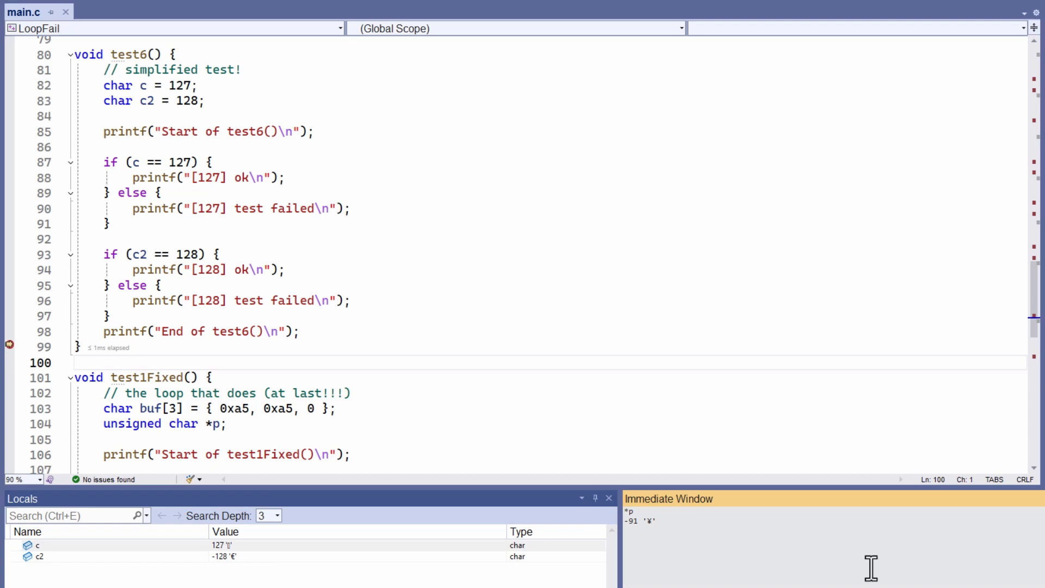
- Evaluate c in the Immediate Window, showing 127
text(c)
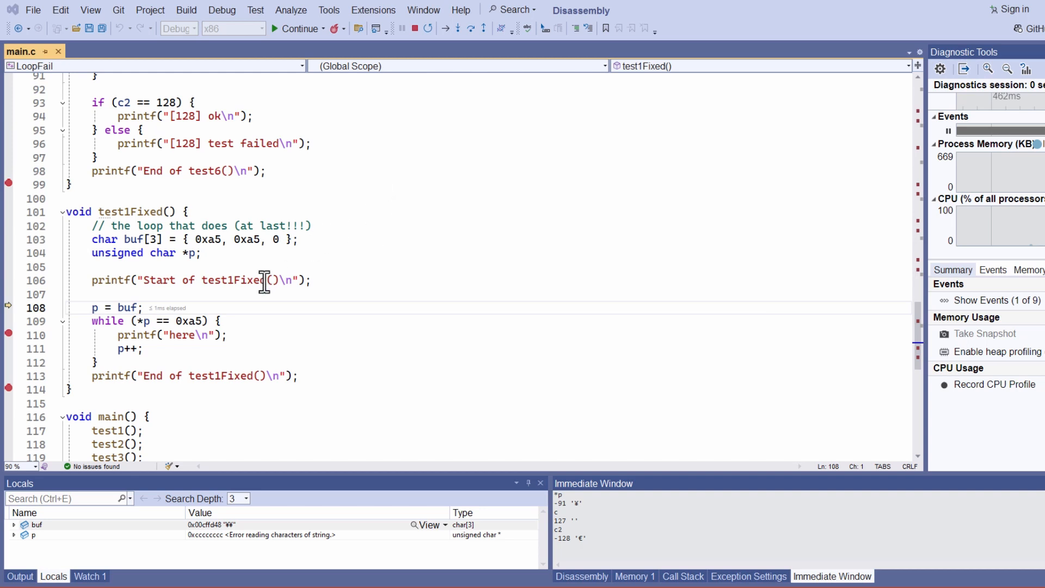
double_click(118, 252)
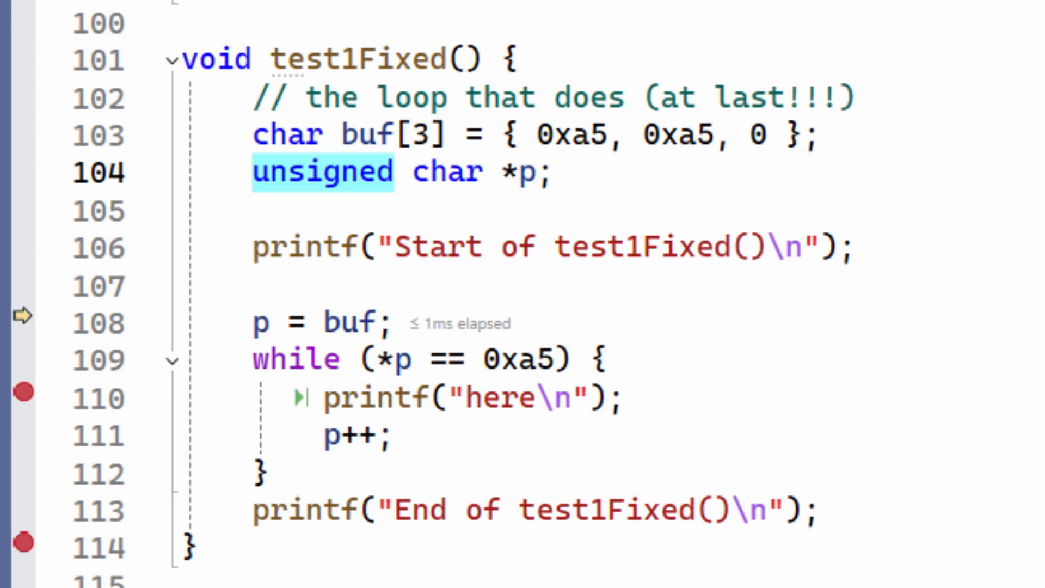
click(394, 173)
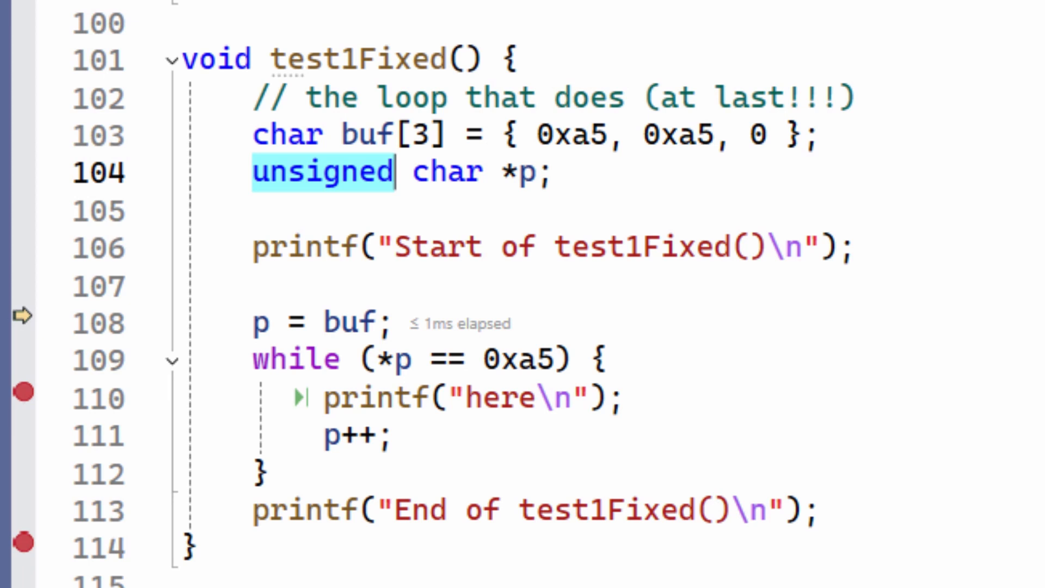
scroll(down, 3)
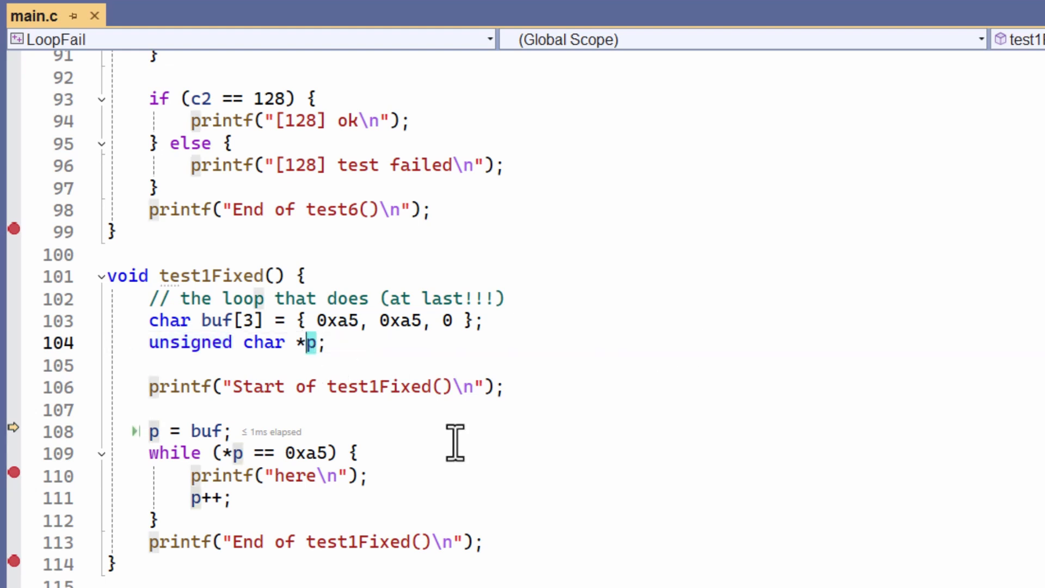
mouse_move(683, 333)
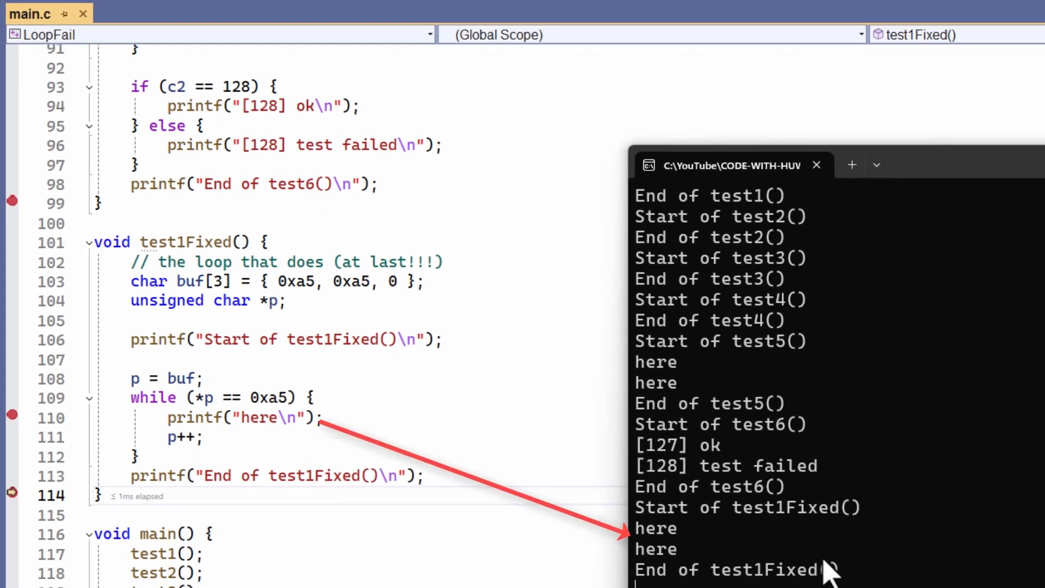
mouse_move(893, 546)
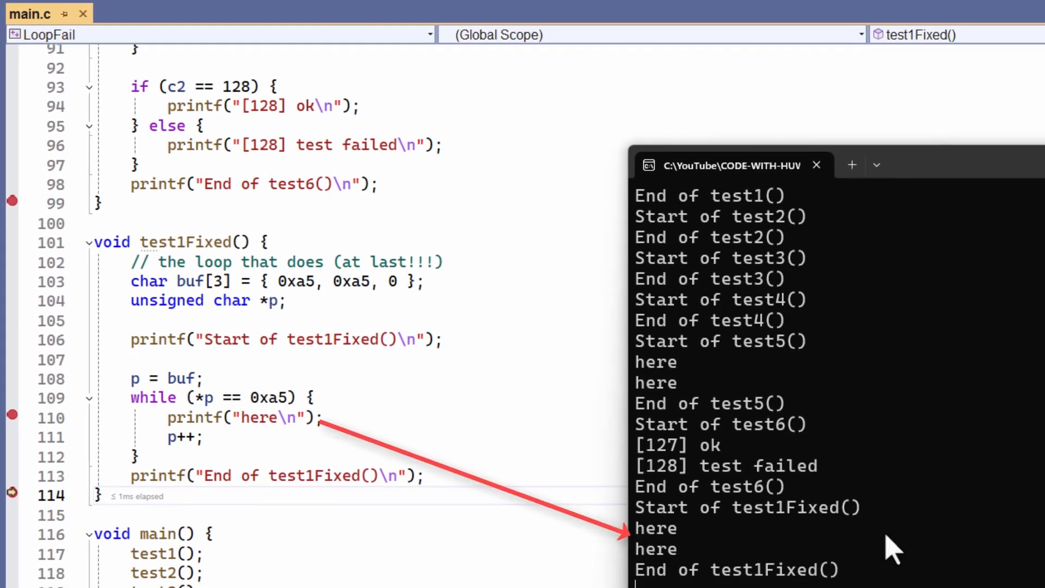
mouse_move(921, 532)
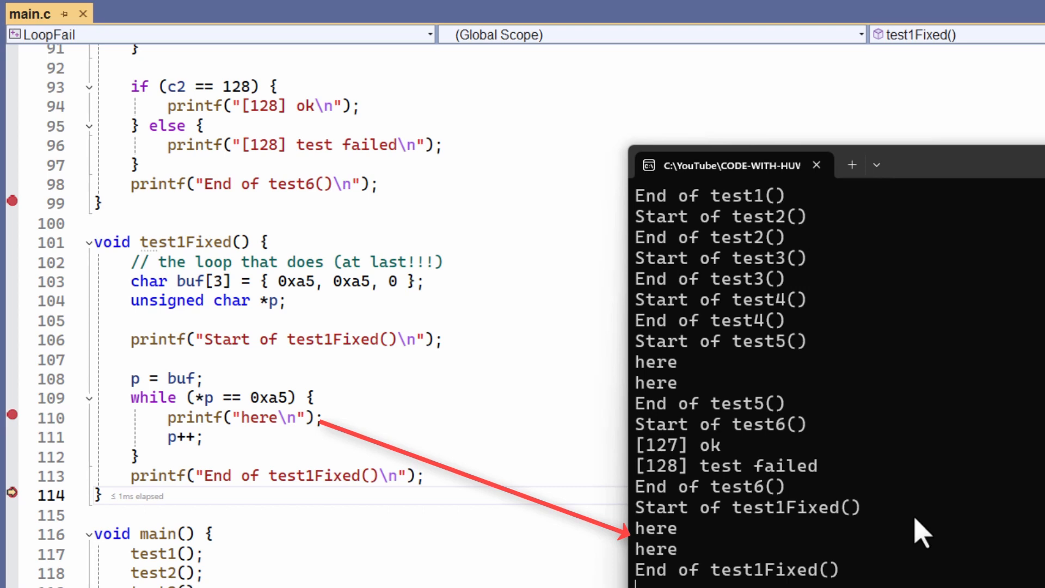